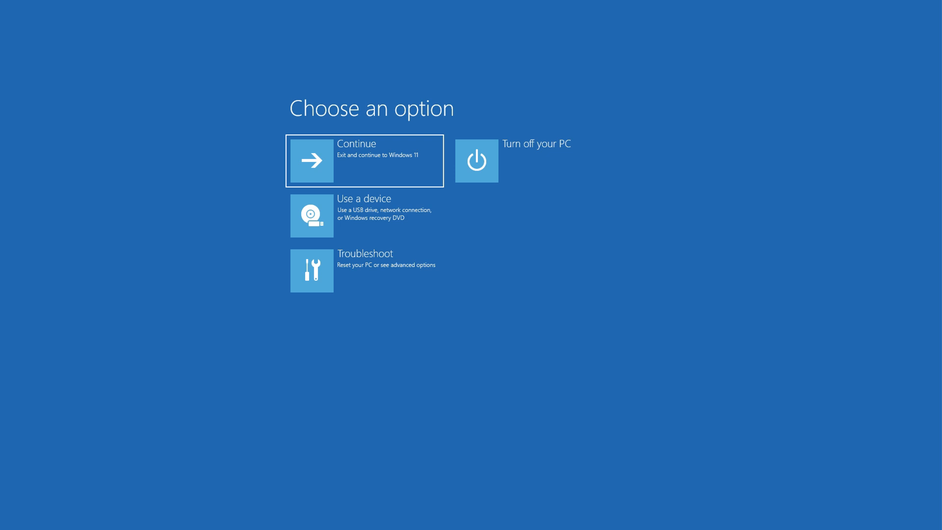
# Step: Navigate to System > Troubleshoot > Other trouble-shooters, showing Windows Update with its Run button
pyautogui.press('F11')
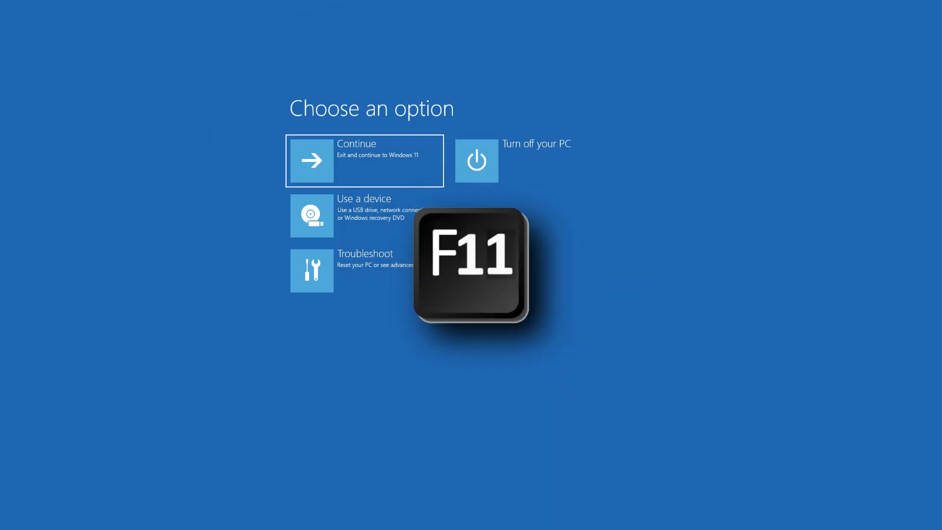
pyautogui.press('F11')
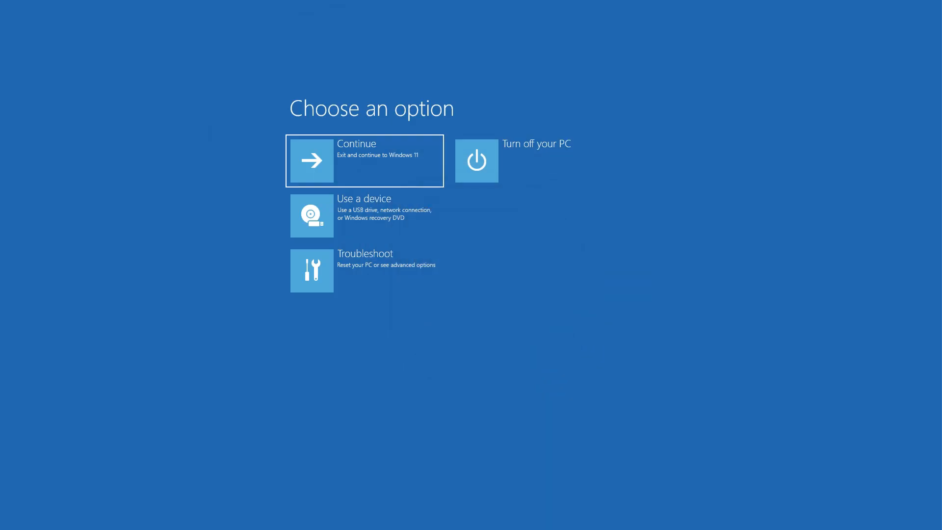
pyautogui.moveTo(379, 265)
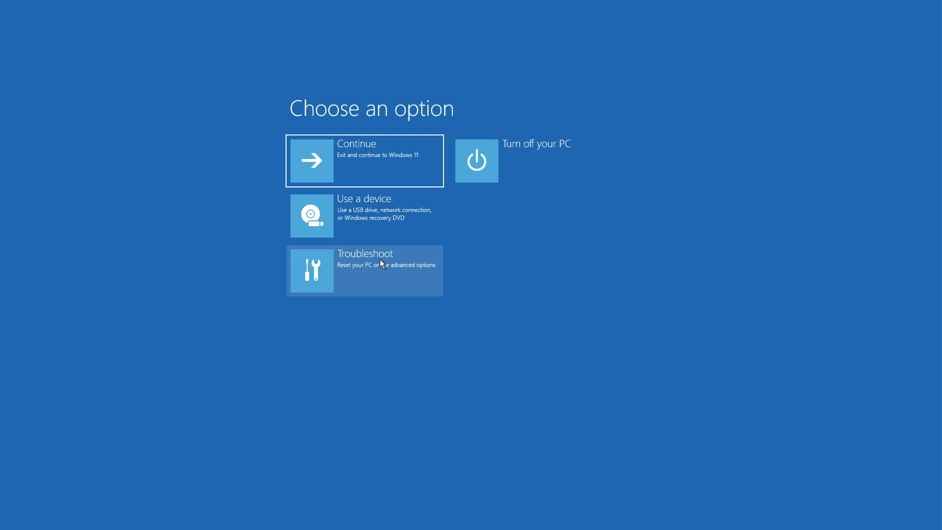
pyautogui.click(364, 270)
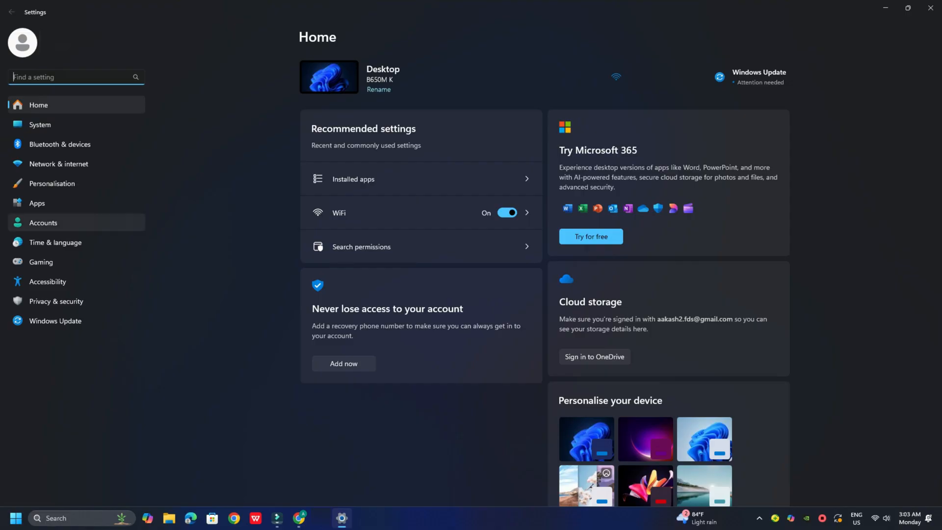
pyautogui.click(41, 124)
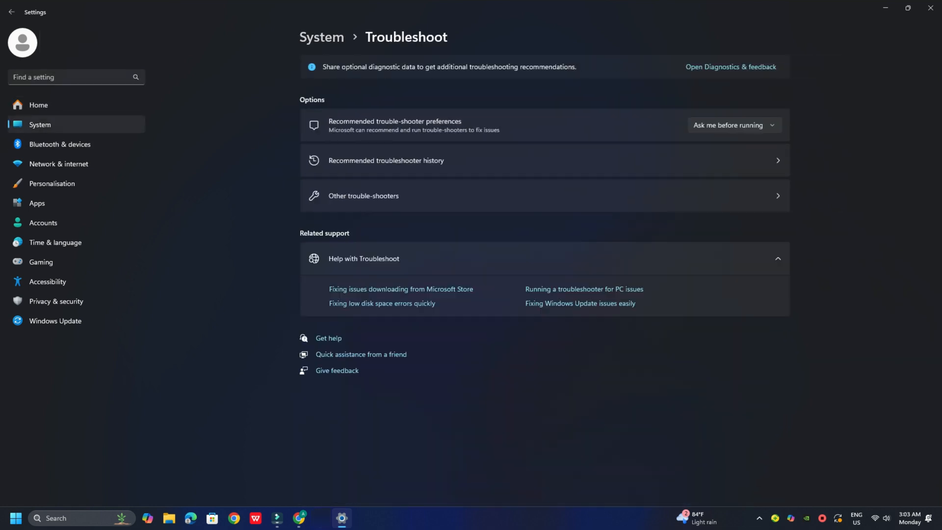
pyautogui.click(363, 195)
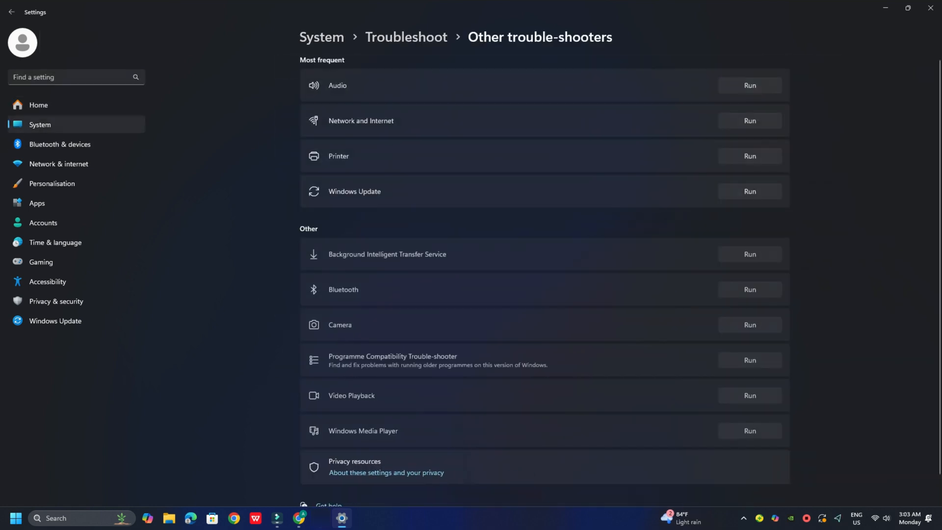